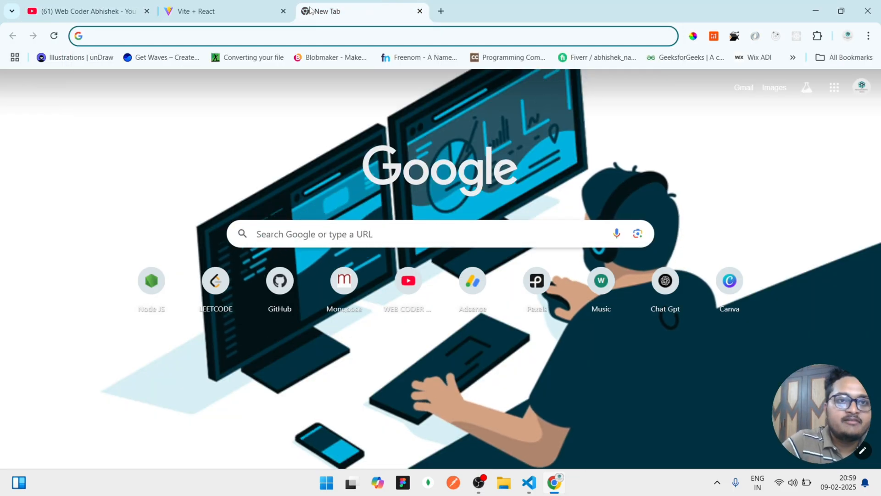
- Search 'quicksand download', open the DaFont Quicksand page and start the download
{"action": "type", "text": "quick sand fo"}
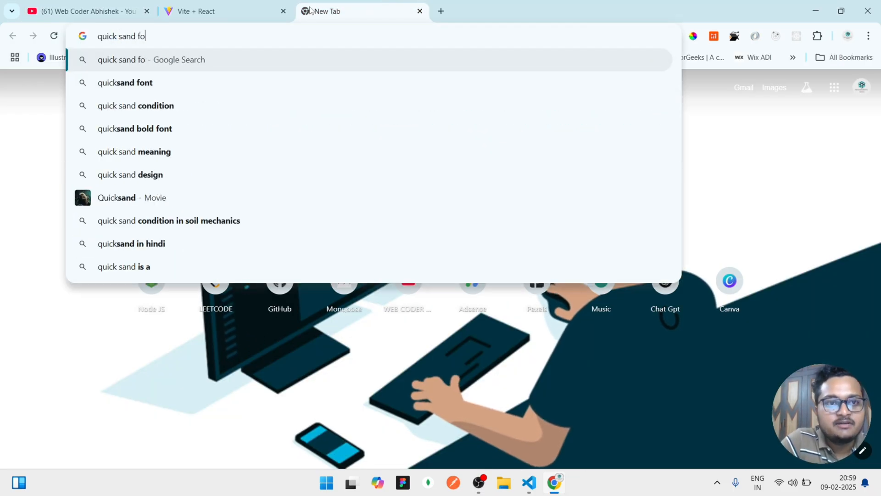
{"action": "left_click", "coordinate": [125, 83]}
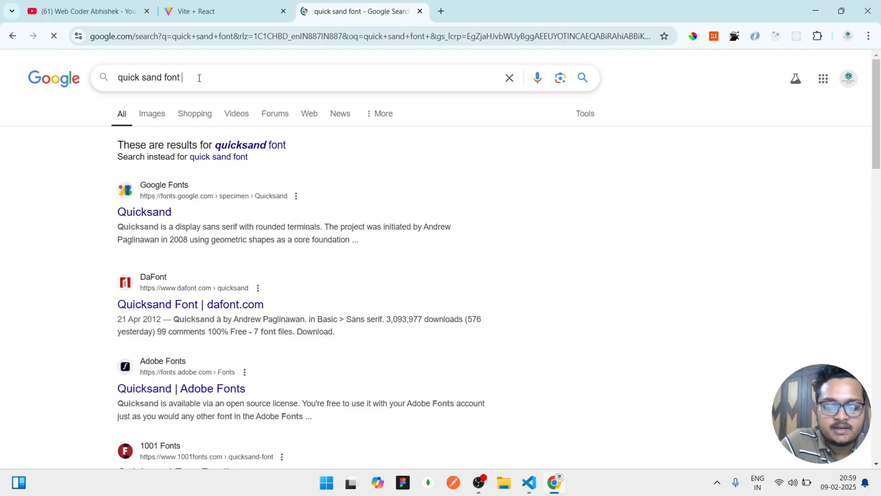
{"action": "type", "text": "quicksand download"}
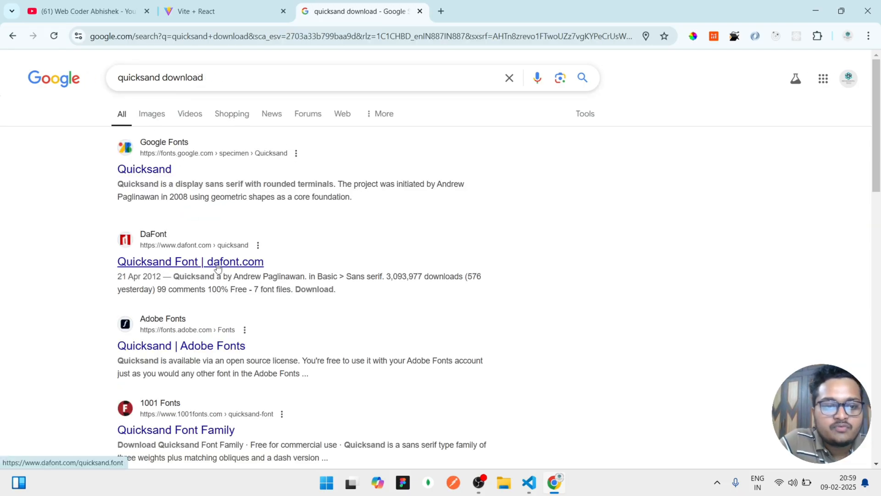
{"action": "left_click", "coordinate": [190, 261]}
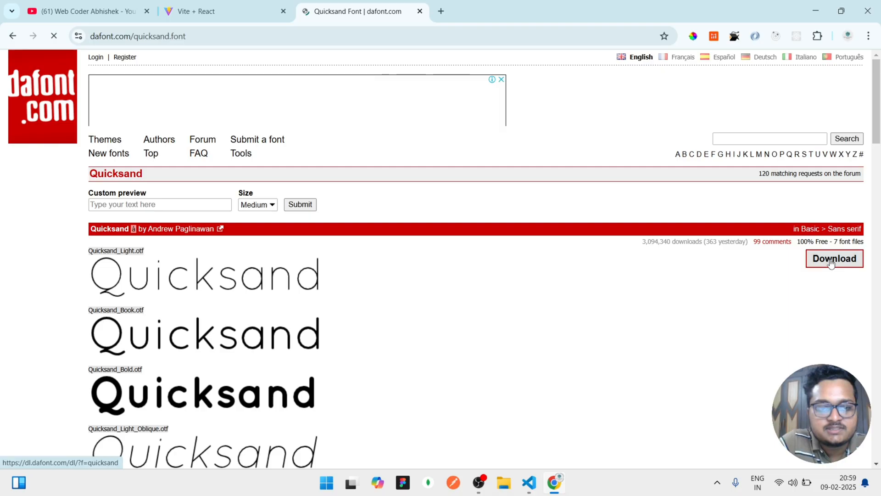
{"action": "scroll", "scroll_direction": "down", "scroll_amount": 3}
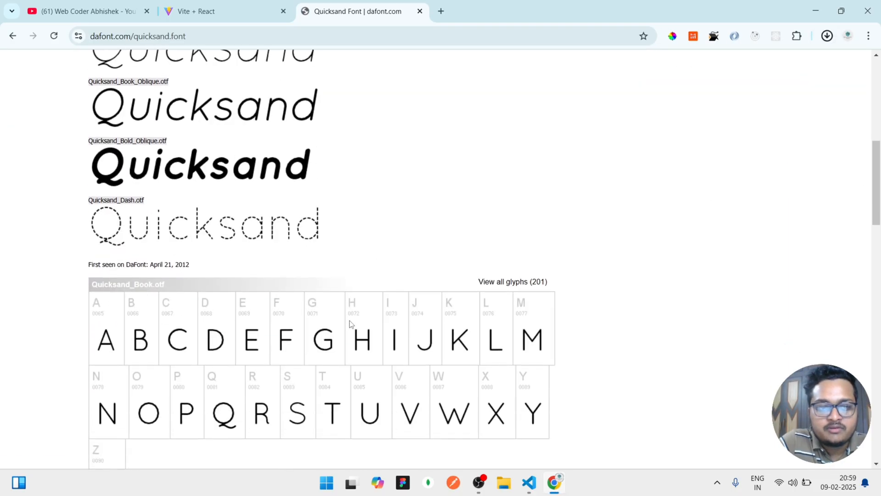
- Check the localhost React page, then open index.css showing the 48px .text rule
{"action": "left_click", "coordinate": [225, 11]}
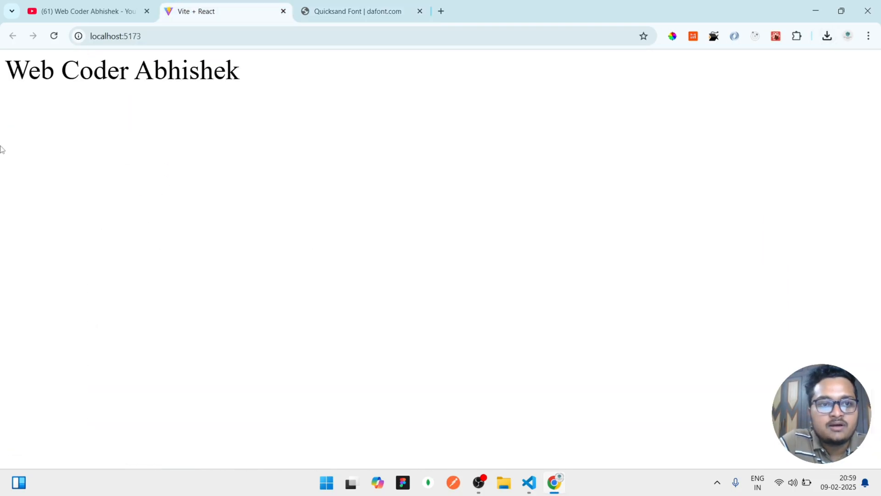
{"action": "mouse_move", "coordinate": [502, 360]}
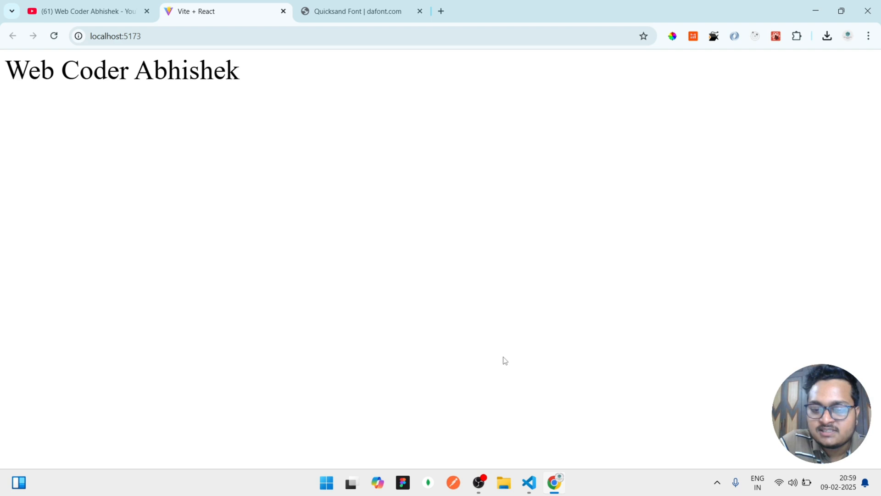
{"action": "left_click", "coordinate": [528, 483]}
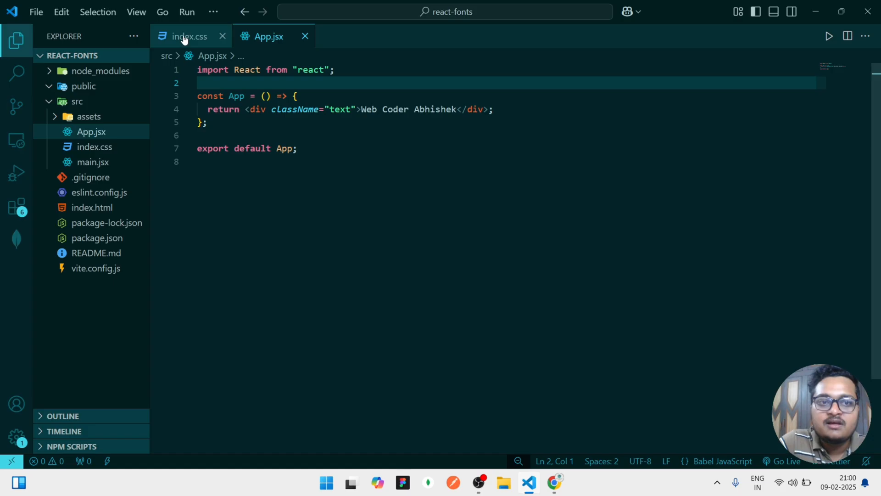
{"action": "left_click", "coordinate": [186, 36]}
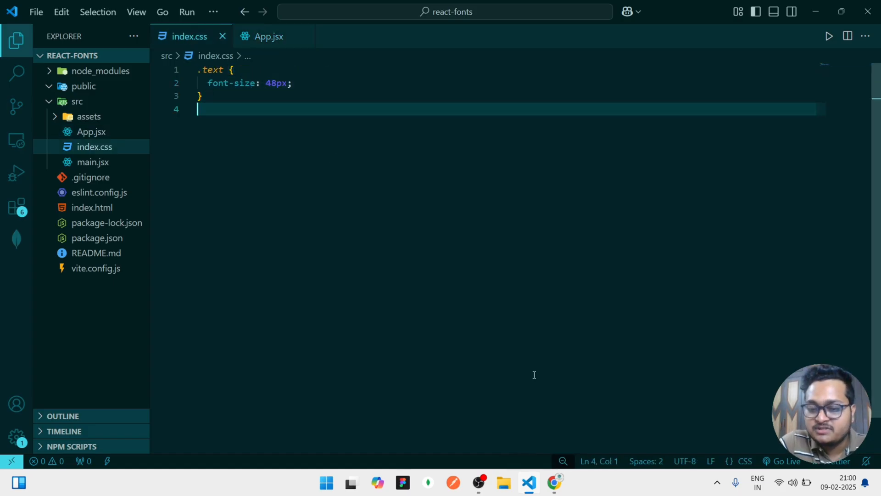
{"action": "left_click", "coordinate": [553, 482]}
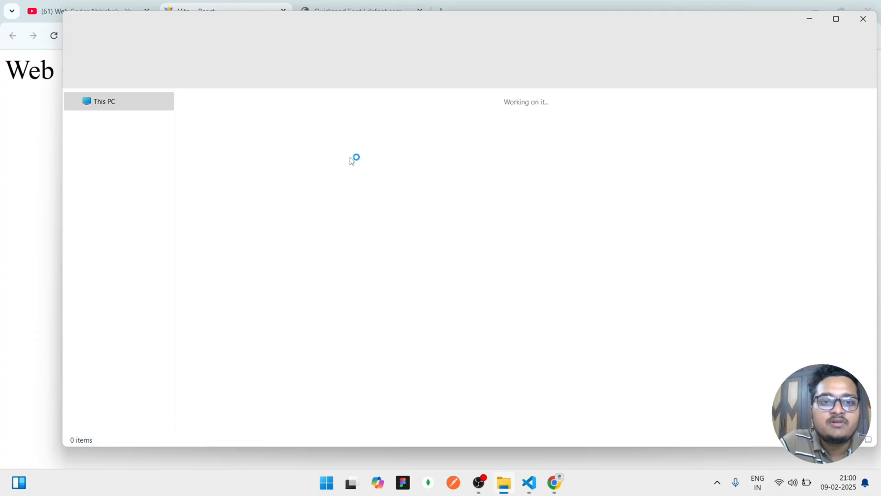
- Extract the downloaded quicksand zip into a quicksand folder
{"action": "right_click", "coordinate": [228, 146]}
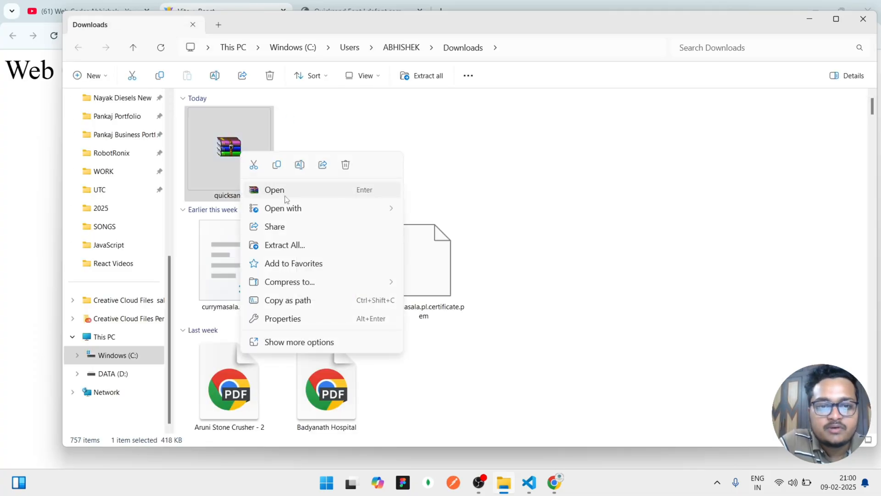
{"action": "left_click", "coordinate": [284, 245]}
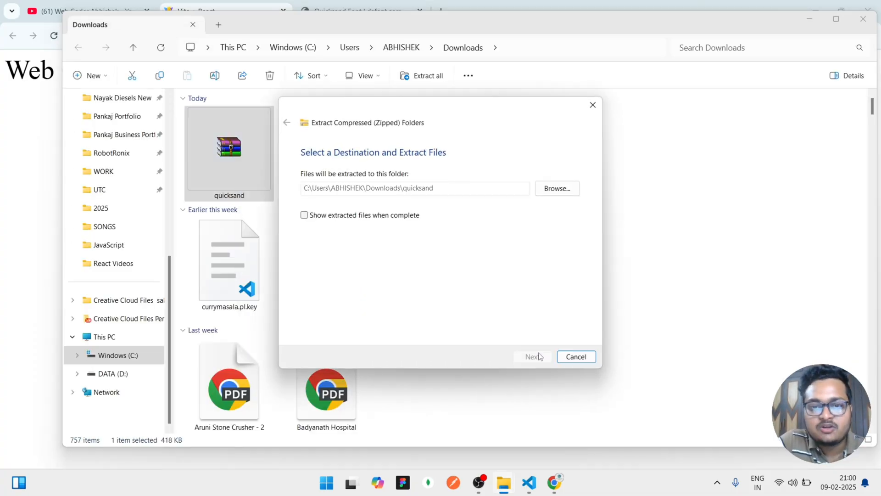
{"action": "left_click", "coordinate": [532, 356]}
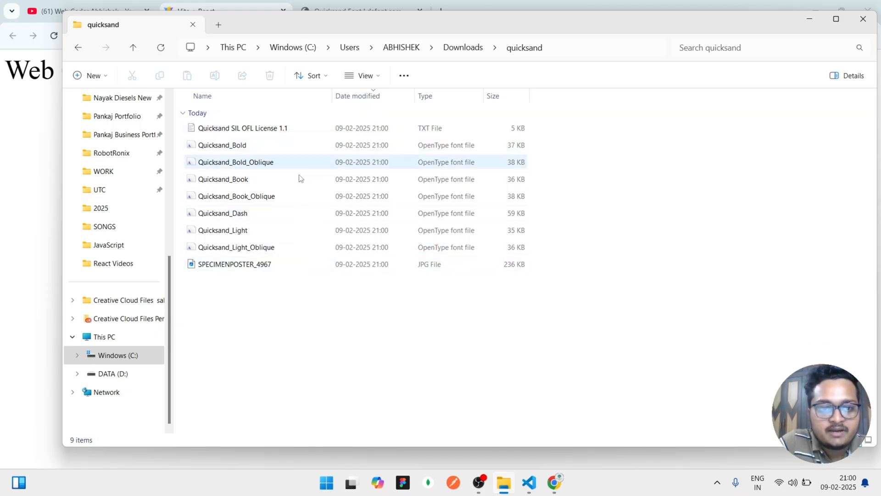
- Inspect the Quicksand font files and close Quicksand_Book's Properties
{"action": "left_click", "coordinate": [235, 162]}
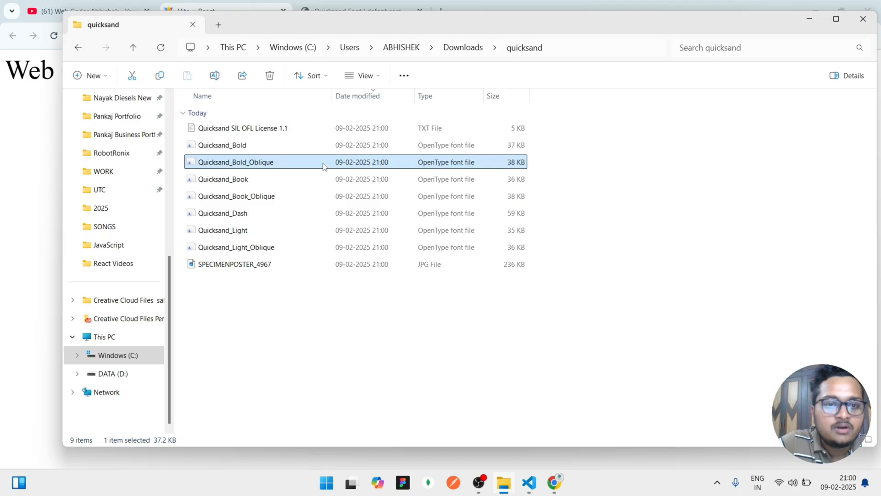
{"action": "left_click", "coordinate": [222, 178]}
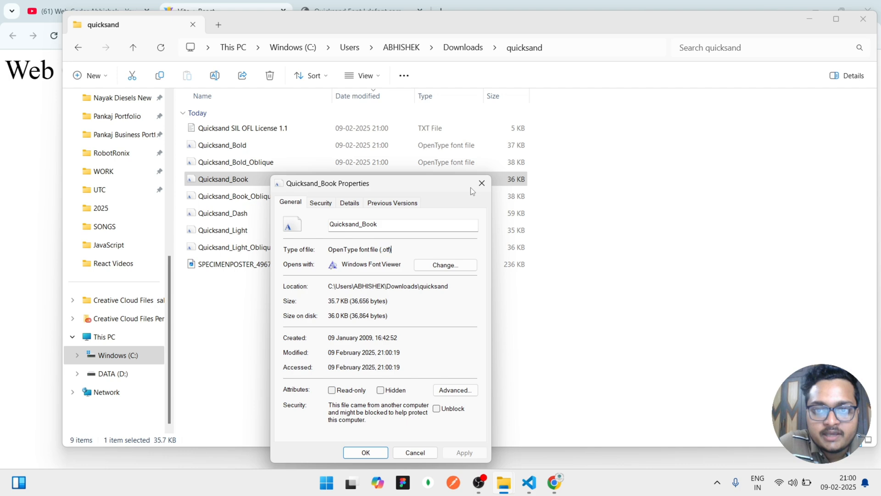
{"action": "left_click", "coordinate": [481, 183]}
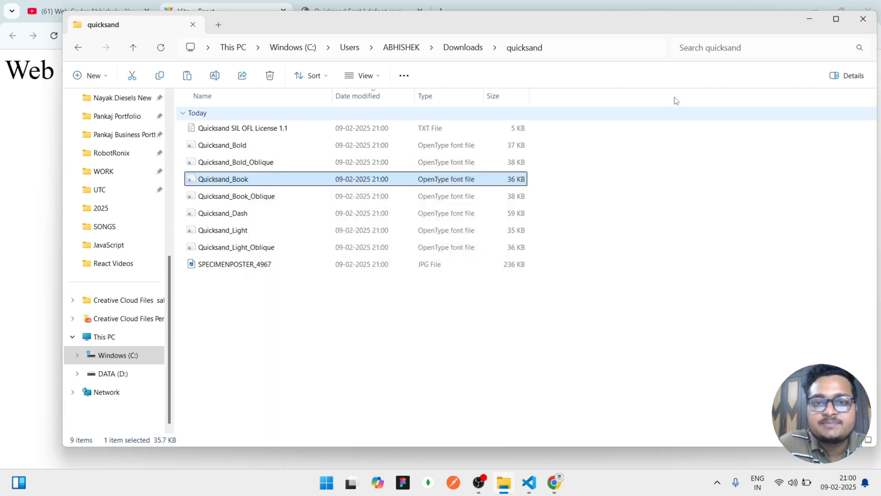
{"action": "left_click", "coordinate": [529, 482]}
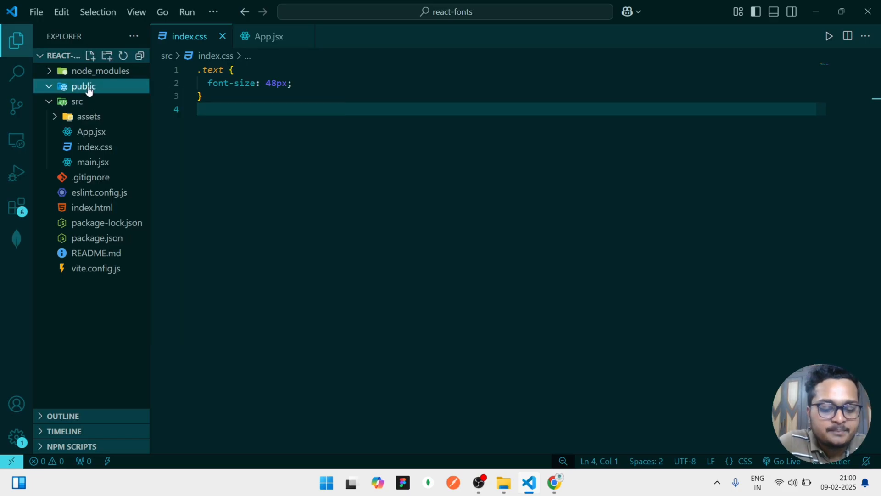
- Rename Quicksand_Book in public to Quicksand.otf and close its tab
{"action": "right_click", "coordinate": [106, 101]}
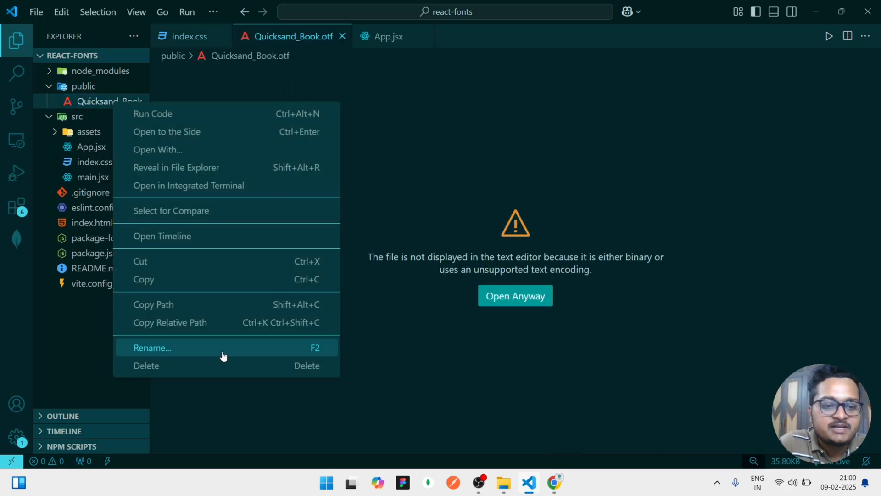
{"action": "left_click", "coordinate": [152, 348]}
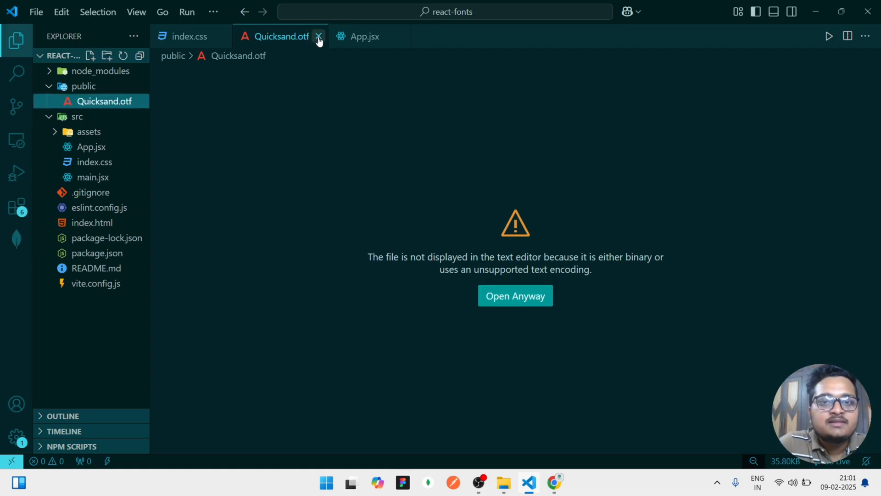
{"action": "left_click", "coordinate": [318, 36]}
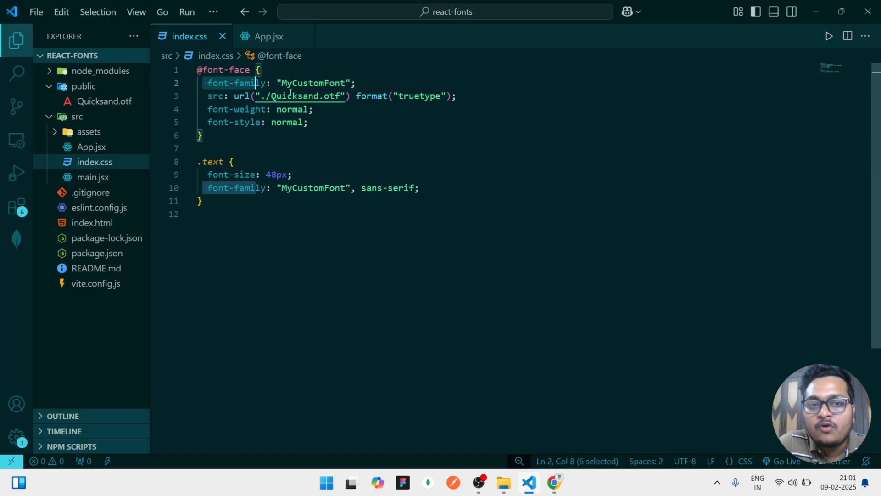
{"action": "double_click", "coordinate": [312, 82]}
{"action": "type", "text": "WebCoderAbhishek"}
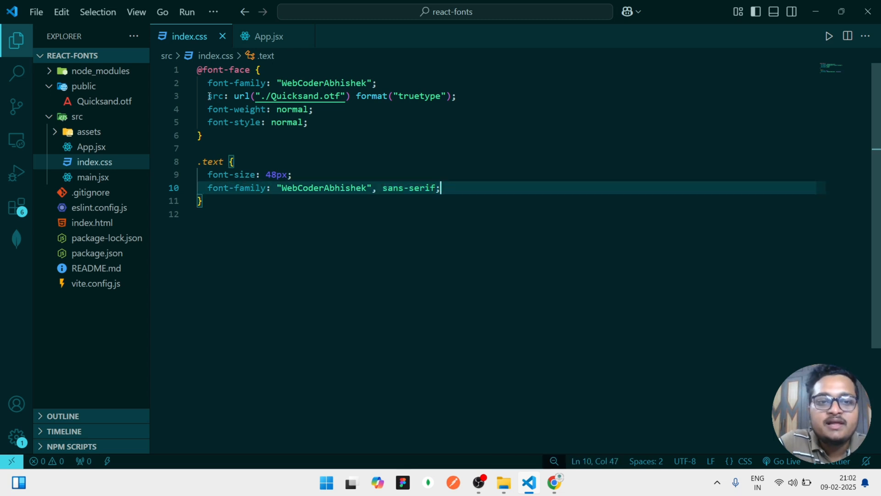
{"action": "left_click", "coordinate": [202, 135]}
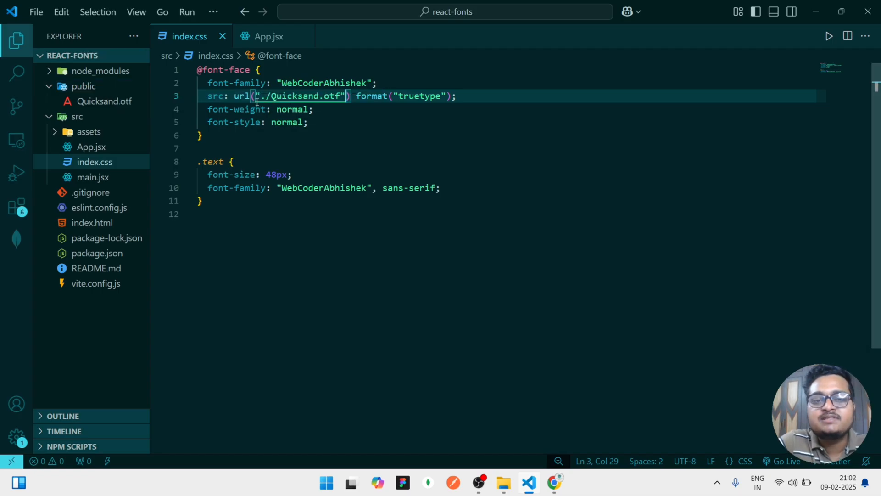
{"action": "left_click", "coordinate": [458, 95]}
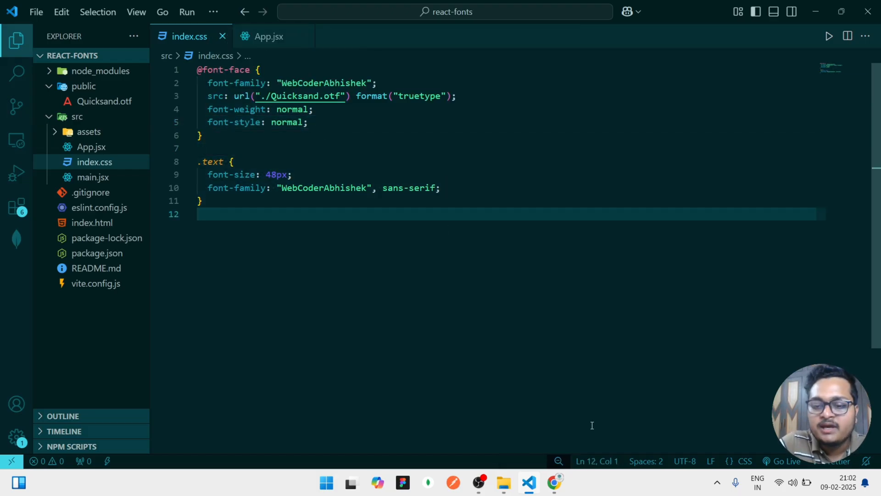
- Verify the Web Coder Abhishek heading in Quicksand, then return to the DaFont tab
{"action": "left_click", "coordinate": [554, 482]}
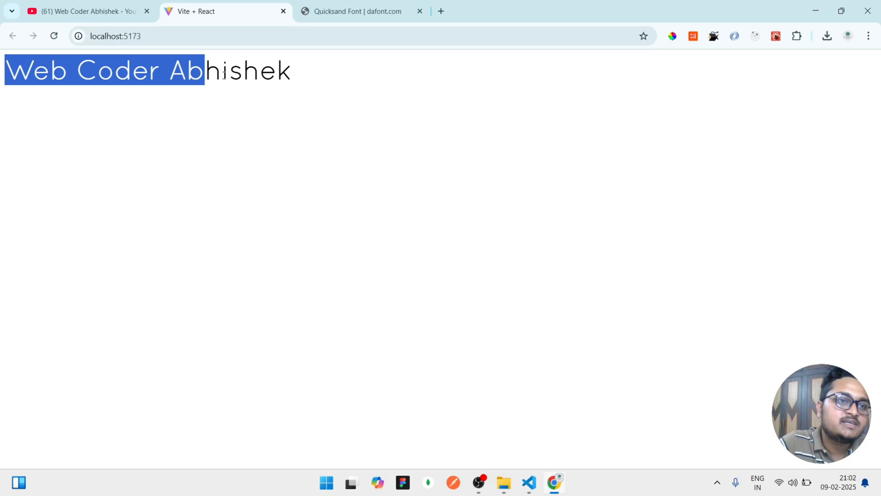
{"action": "left_click", "coordinate": [360, 11]}
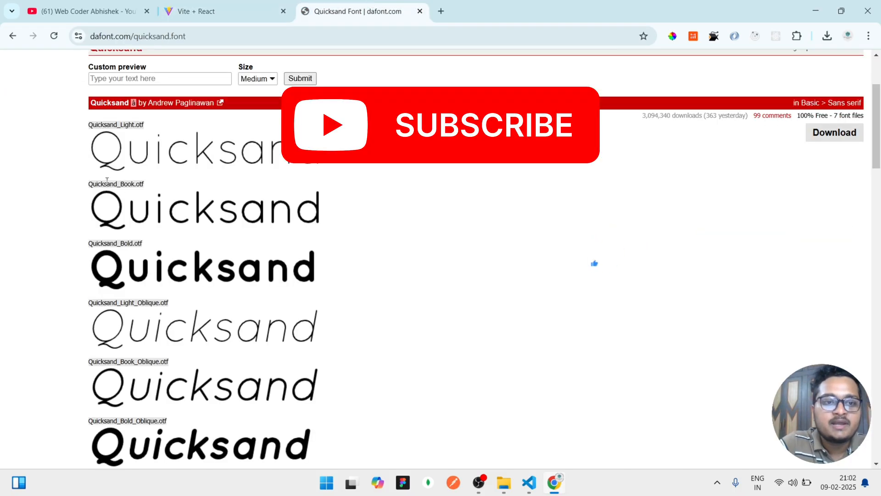